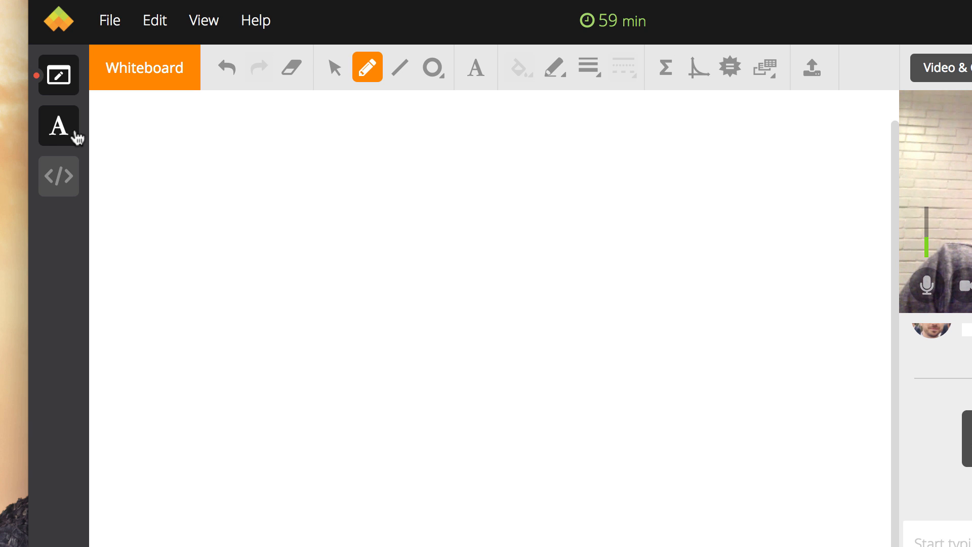
Step: Leave the whiteboard and land on the empty Text editor workspace
click(58, 126)
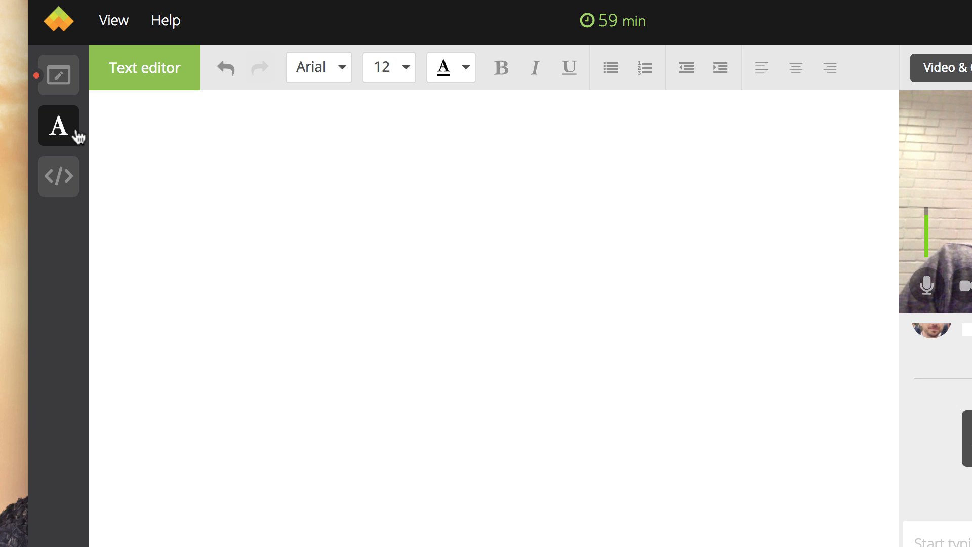
click(58, 176)
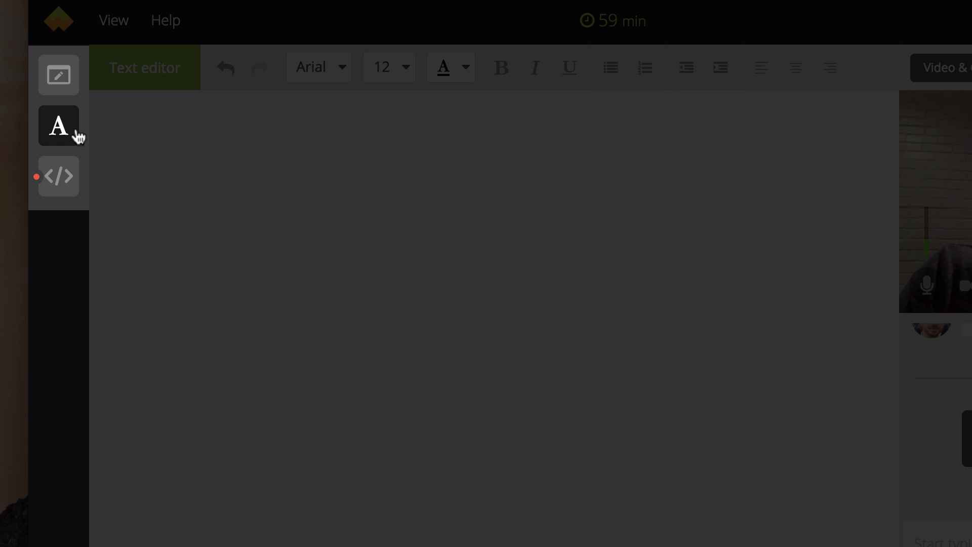
click(58, 125)
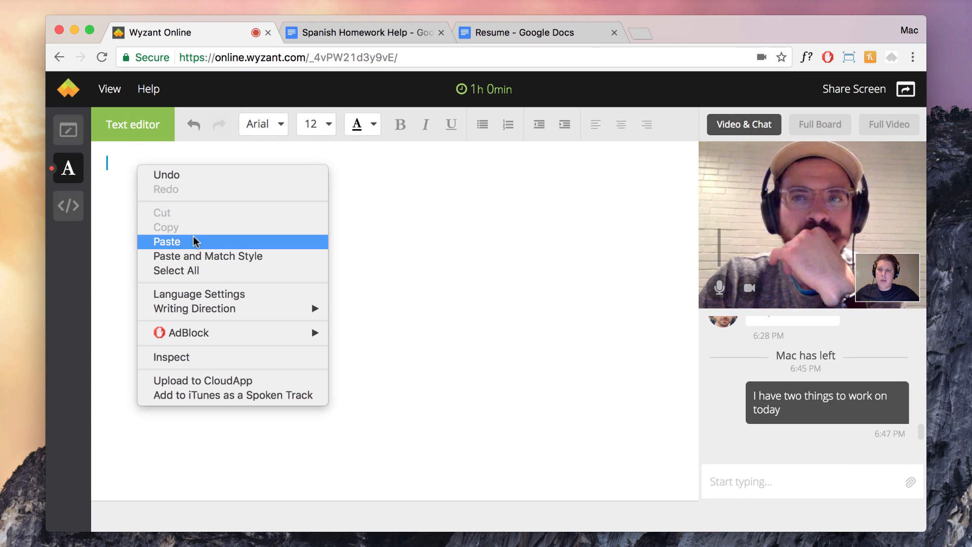
Step: Paste the translation list and make its title line bold at 18 pt
click(167, 241)
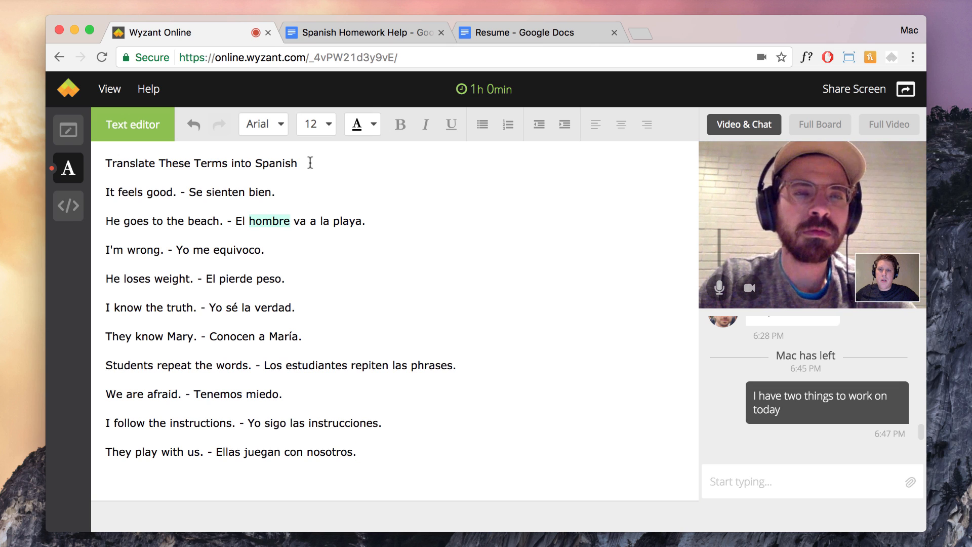
triple_click(200, 163)
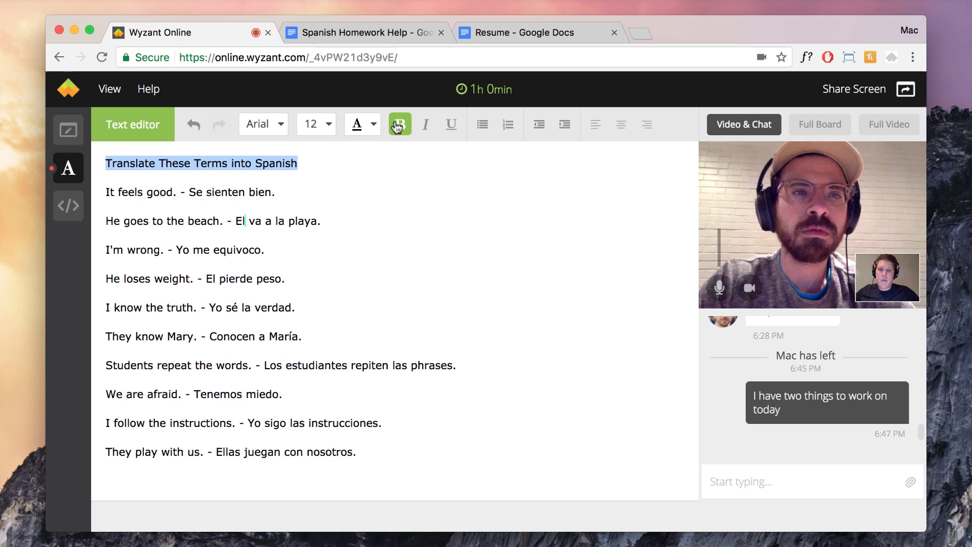
click(400, 123)
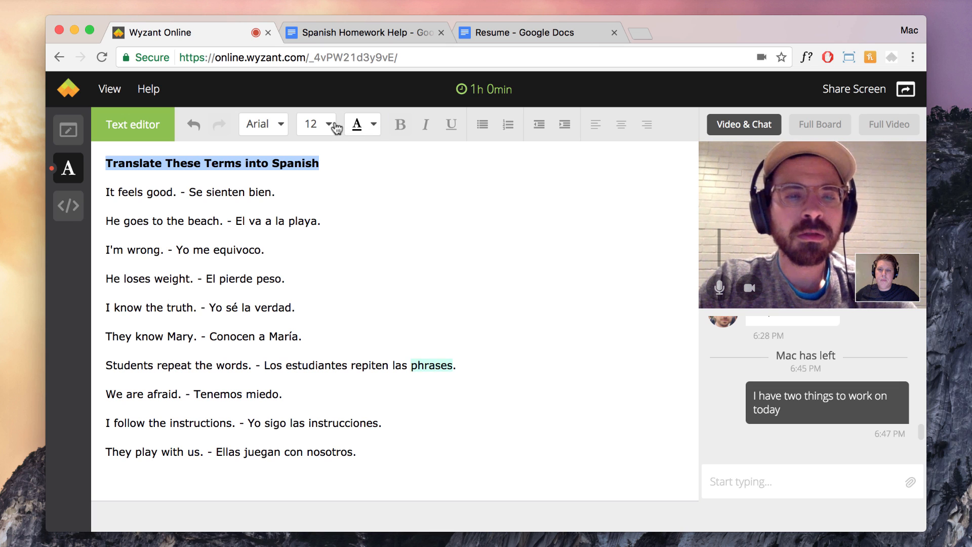
click(327, 124)
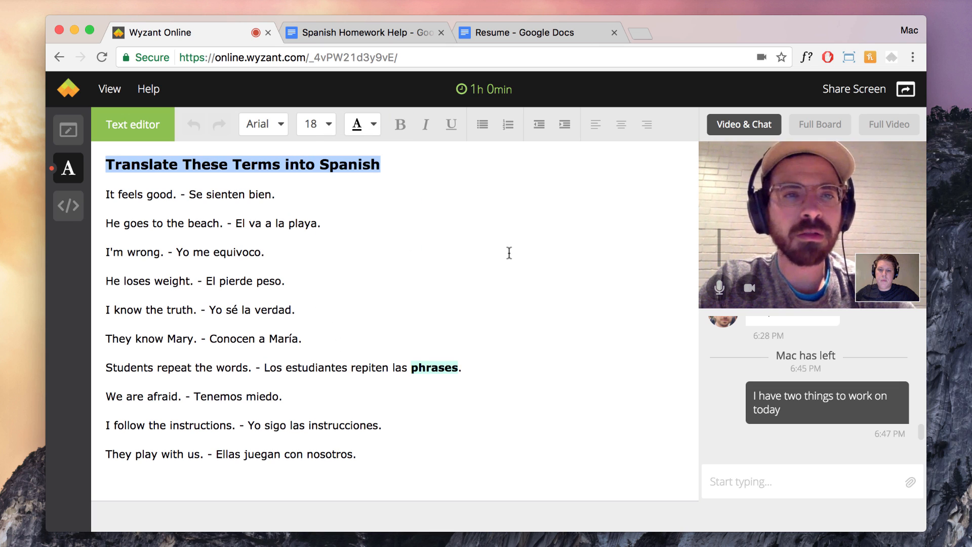
Step: Replace the word 'phrases' with 'palabras' in the text
key(backspace)
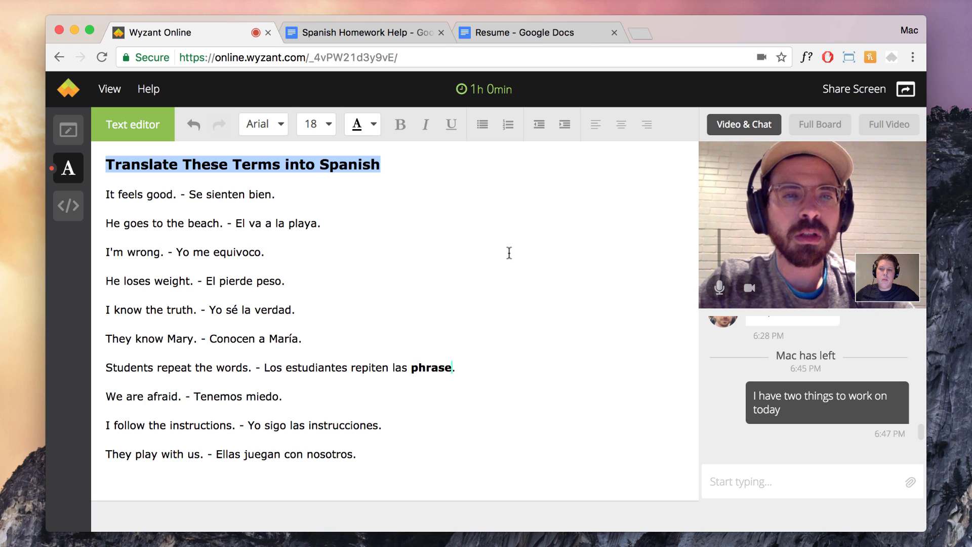
text(pala)
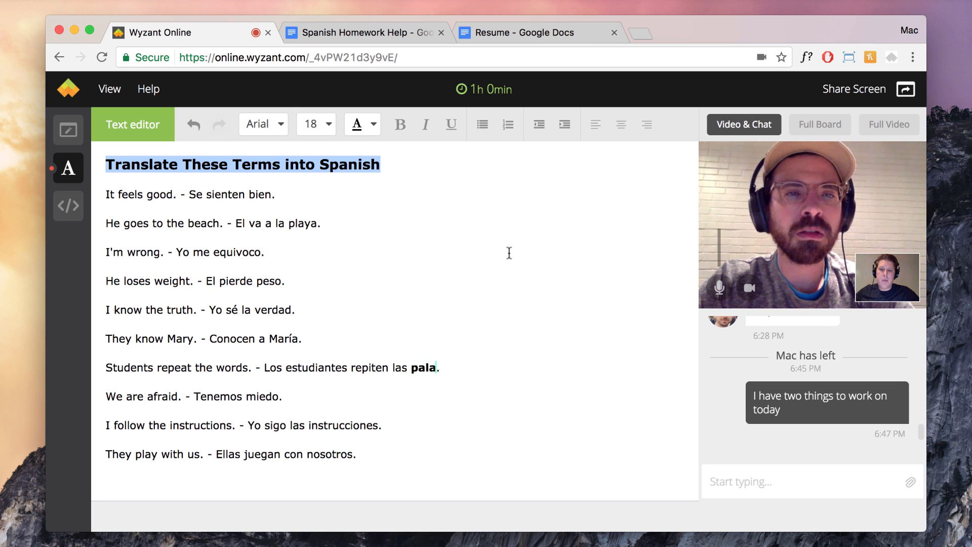
text(bras)
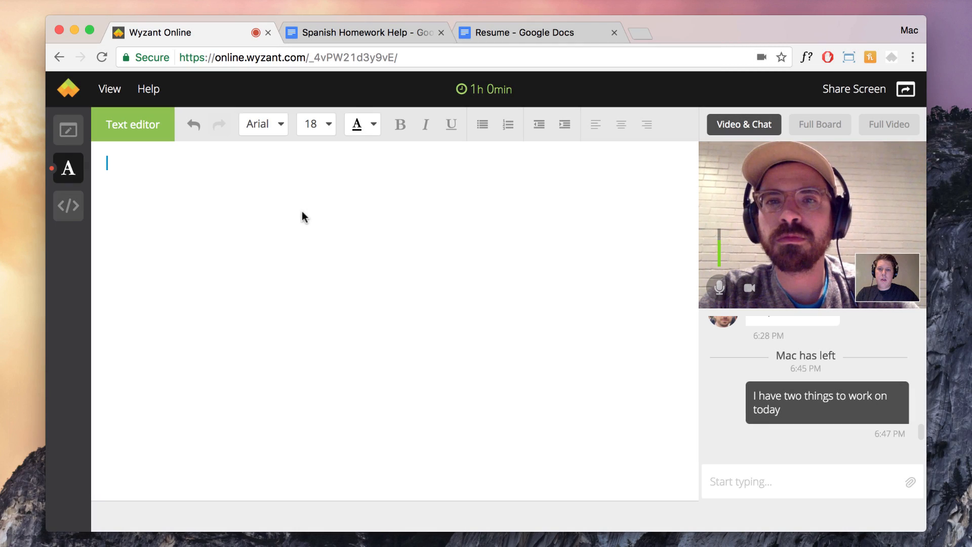
mouse_move(128, 162)
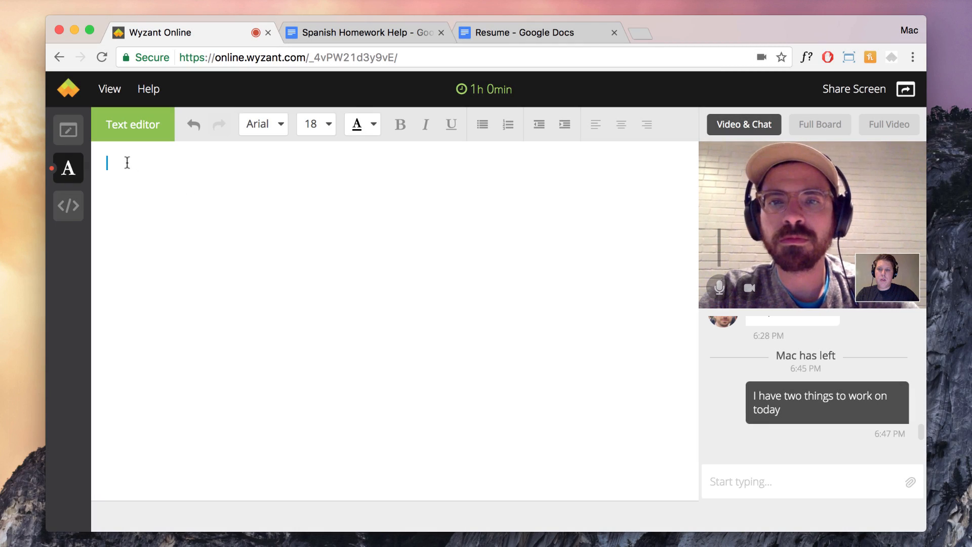
Step: Paste the Professional Experience section, copy it all, and move to the Resume Google Doc
right_click(127, 163)
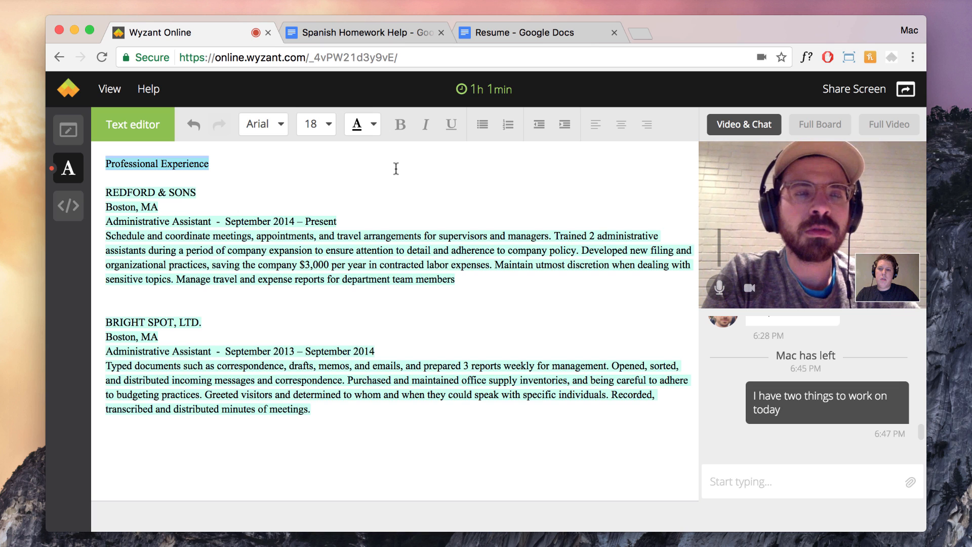
click(563, 124)
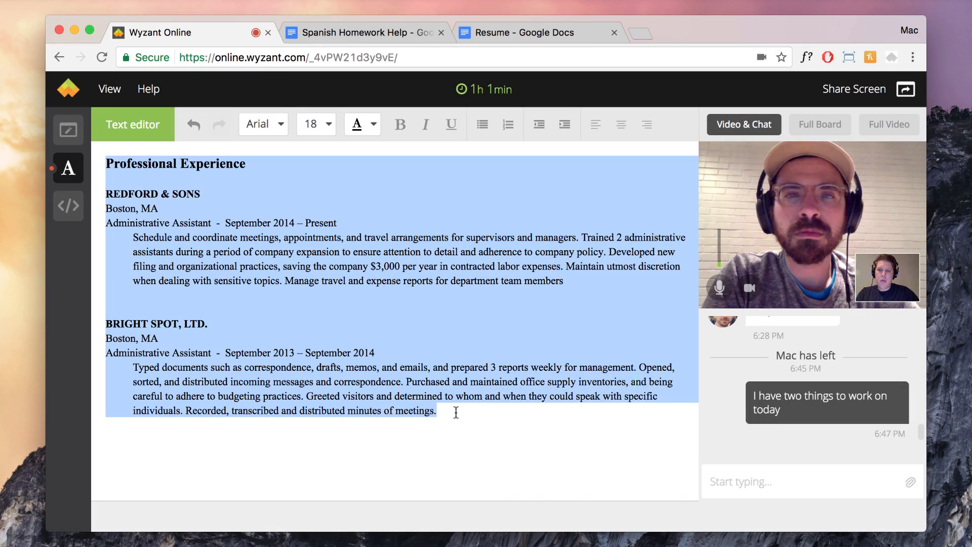
right_click(456, 412)
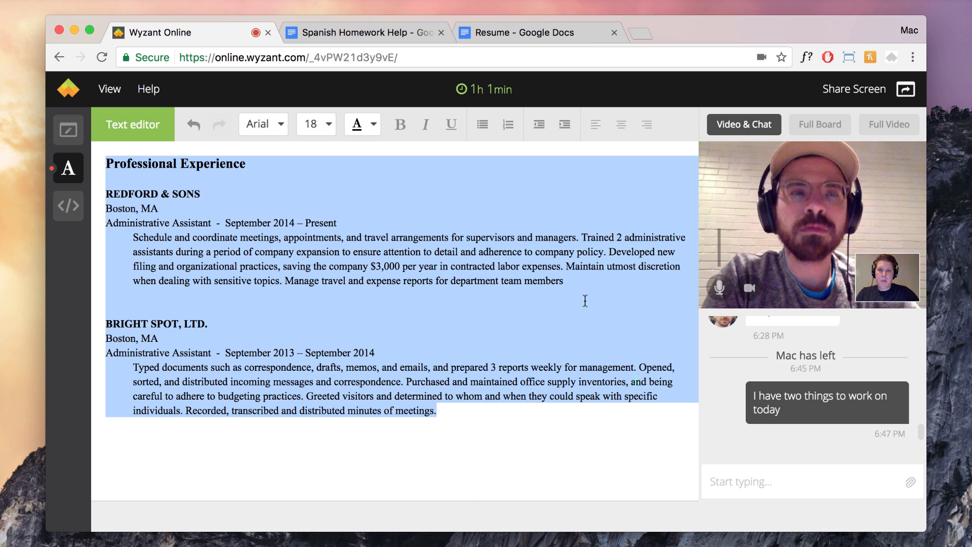
click(534, 33)
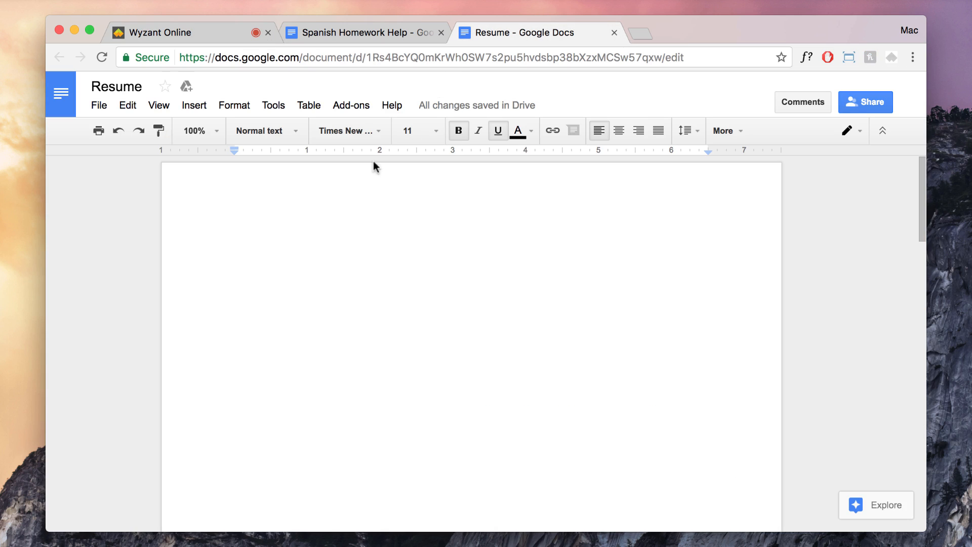